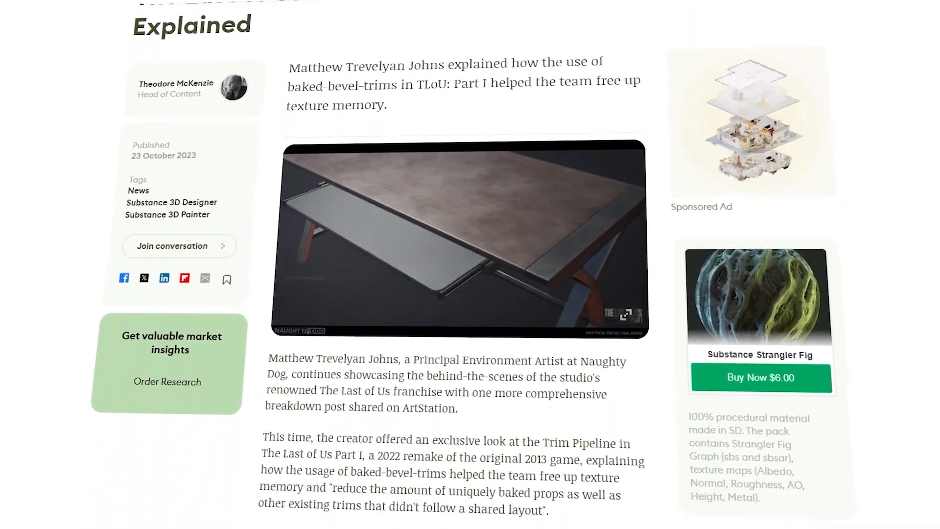
Step: Scroll the trim-pipeline article down to its breakdown and normal-map renders
scroll("down", 3)
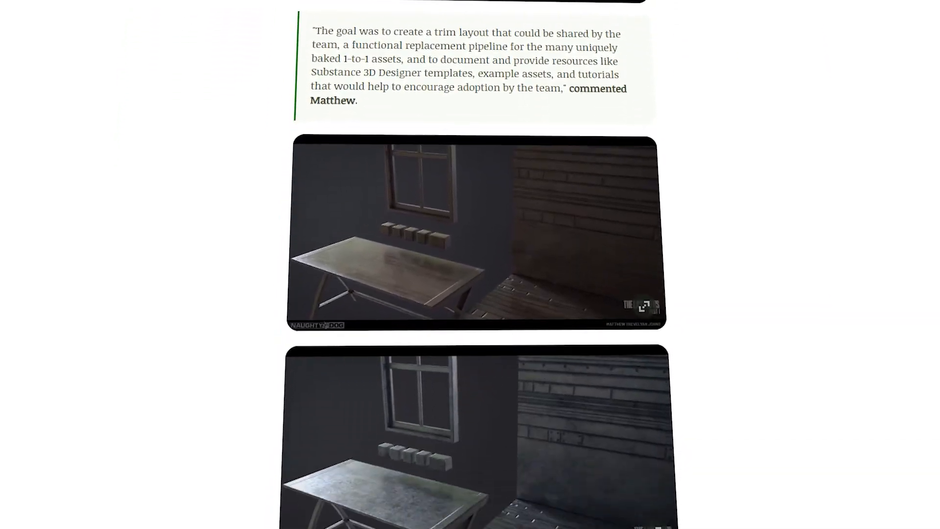
scroll("down", 3)
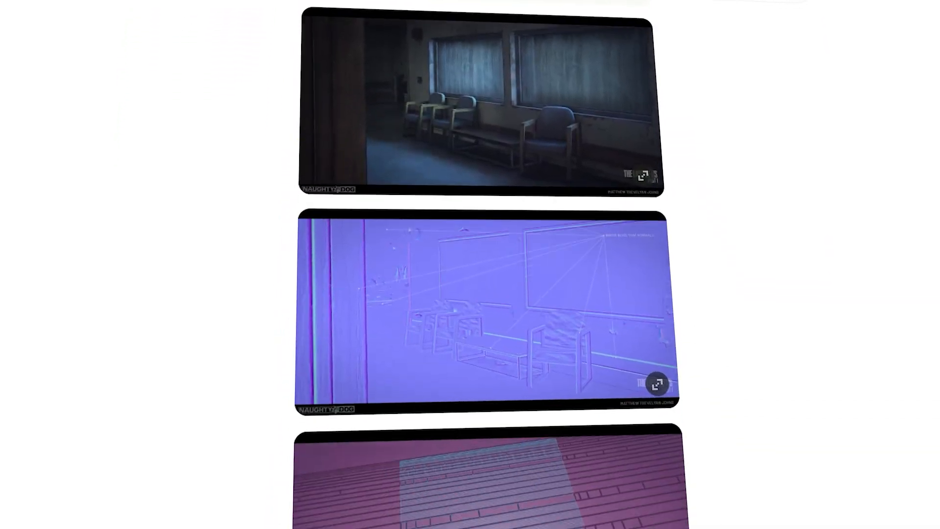
left_click(656, 383)
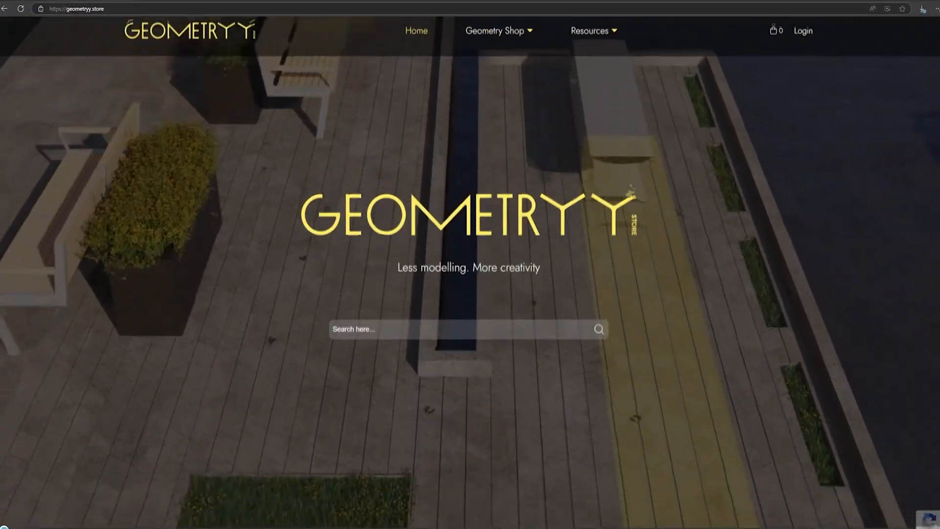
Step: Scroll past the store bundles and enter the Balustrades and Railings category
scroll("down", 3)
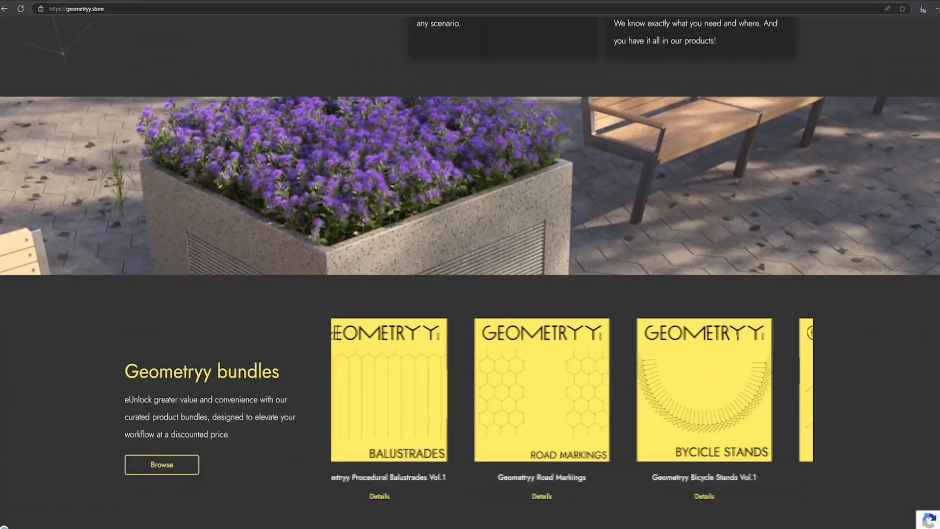
scroll("down", 3)
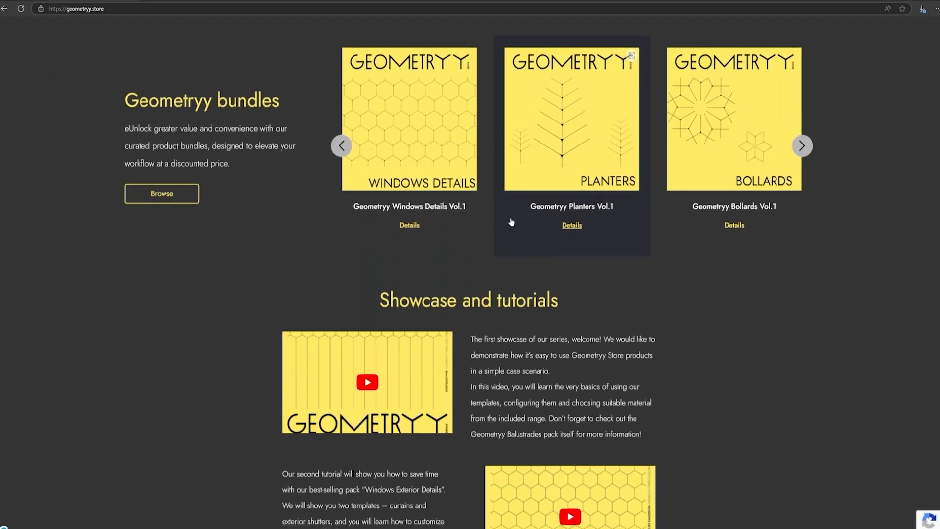
scroll("down", 3)
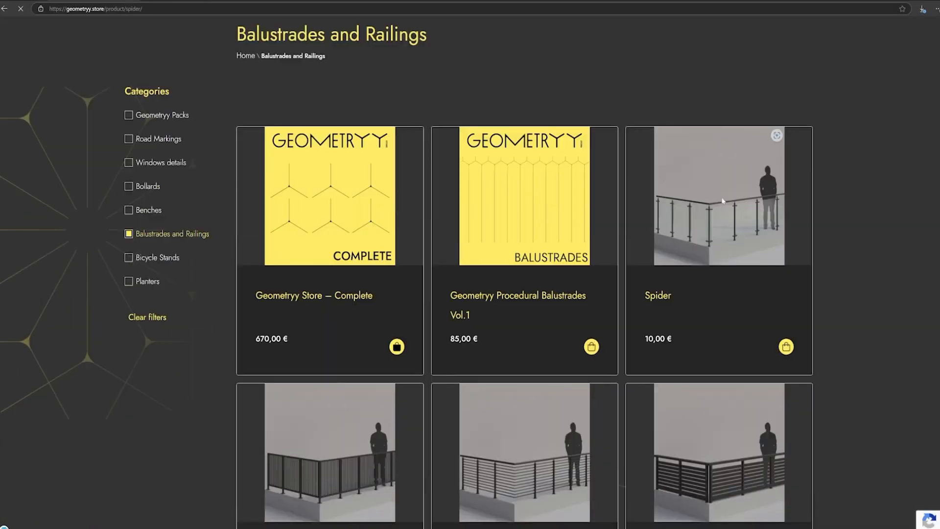
left_click(719, 195)
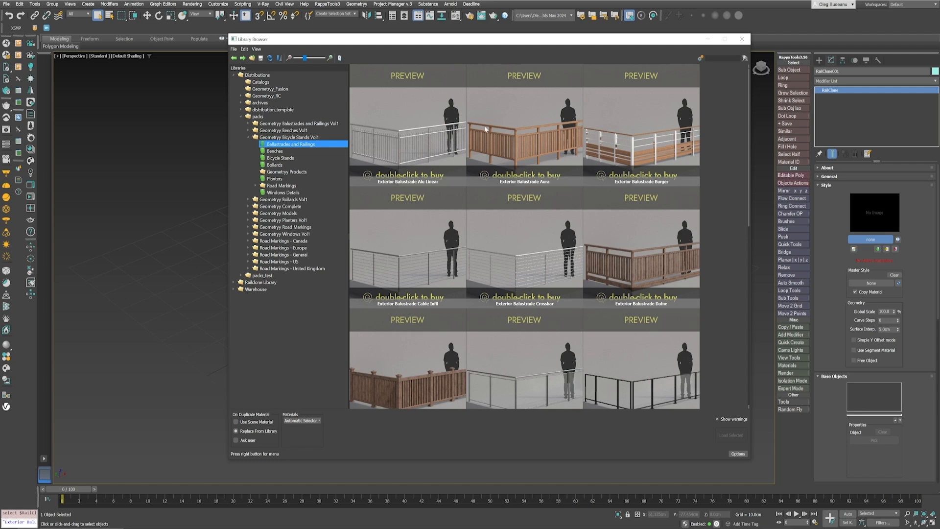
Step: Reopen the RailClone Library Browser on the Fusion Balustrades and Railing presets
left_click(523, 125)
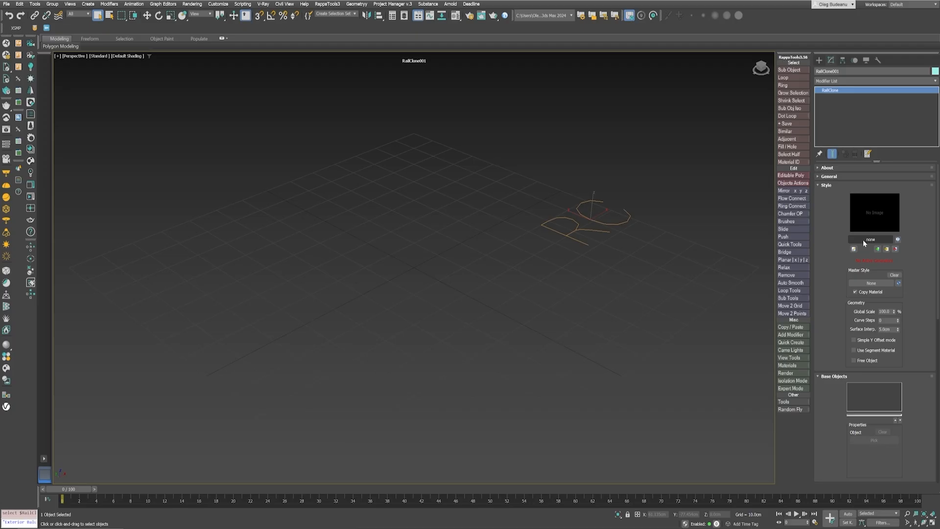
left_click(870, 239)
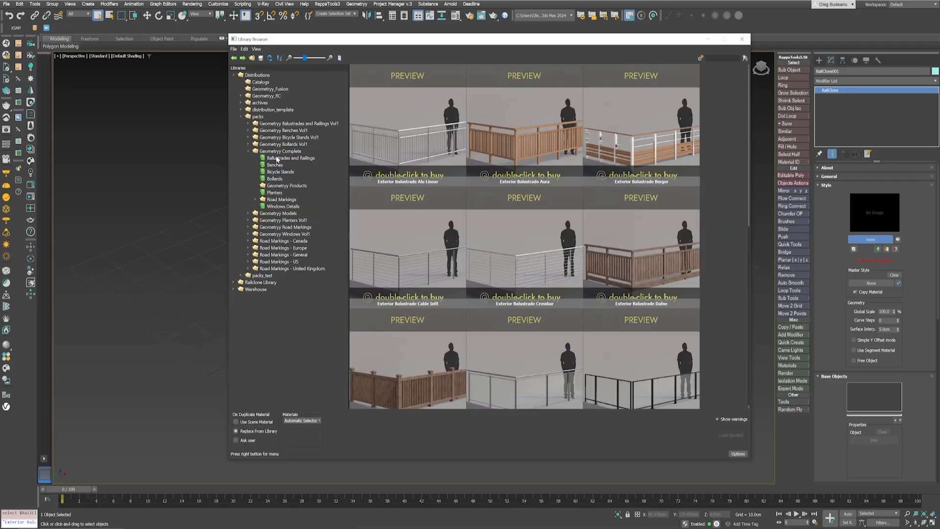
left_click(289, 158)
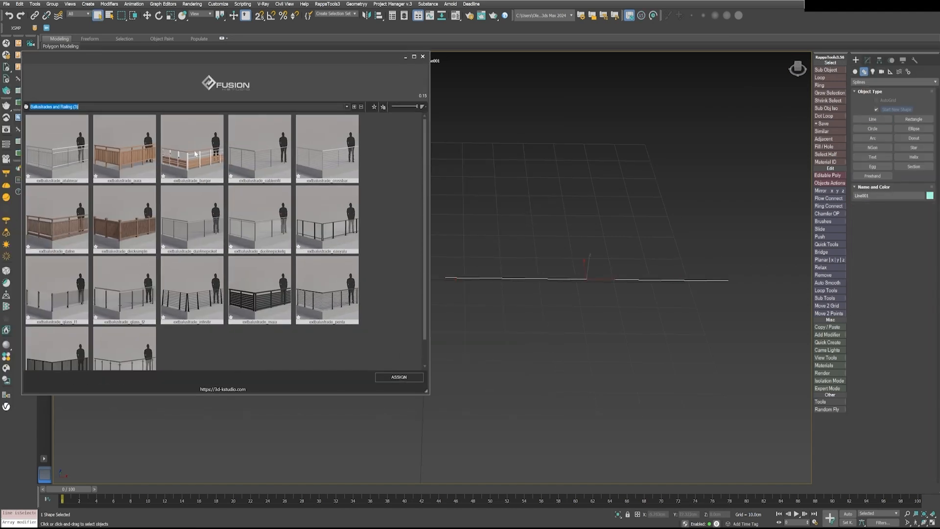
Step: Assign the cable-rail balustrade preset to the selected line
left_click(259, 148)
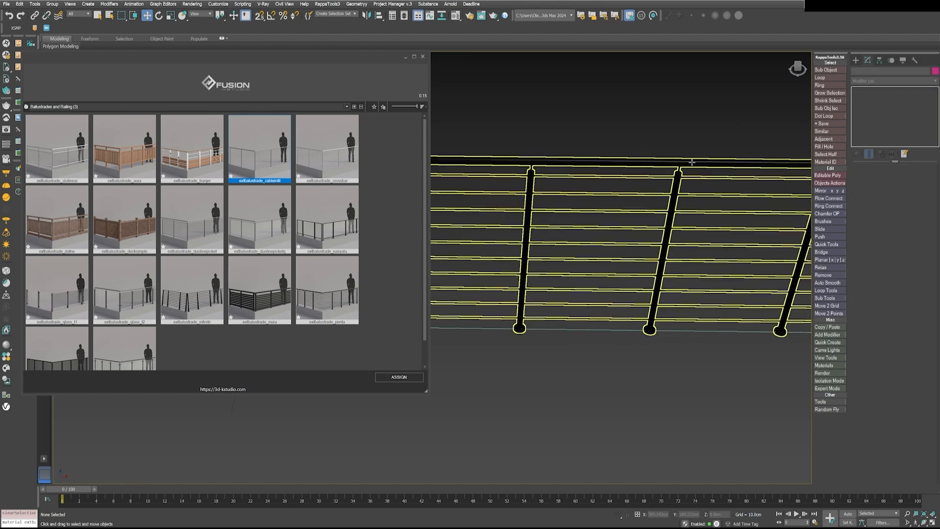
left_click(399, 376)
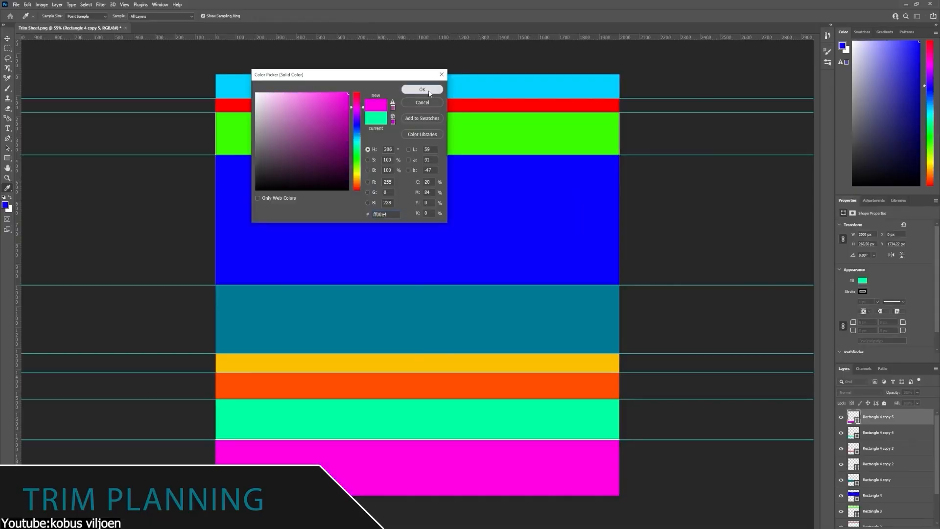
Step: Confirm magenta (ff00e4) as the fill of the Rectangle 4 copy 5 strip
left_click(422, 89)
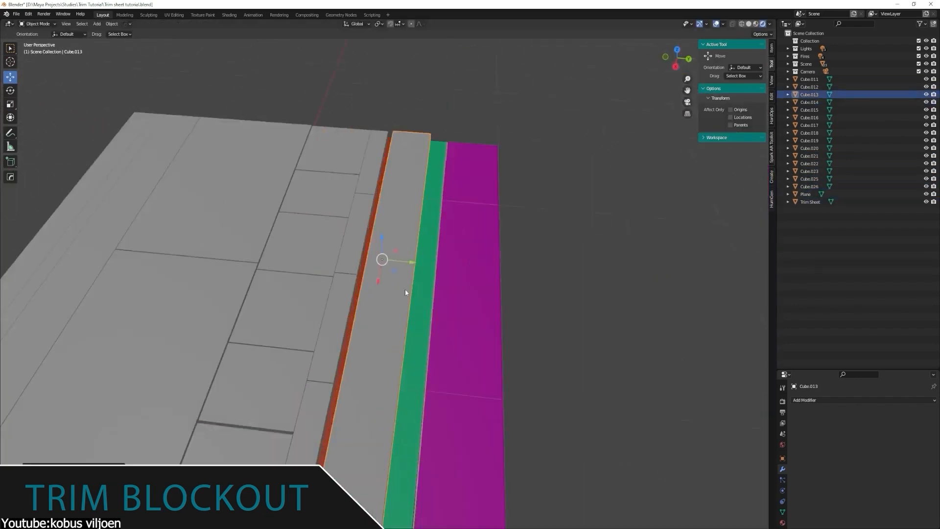
Step: Toggle the strip cube's edit mode while sizing it beside the panel plane
key("Tab")
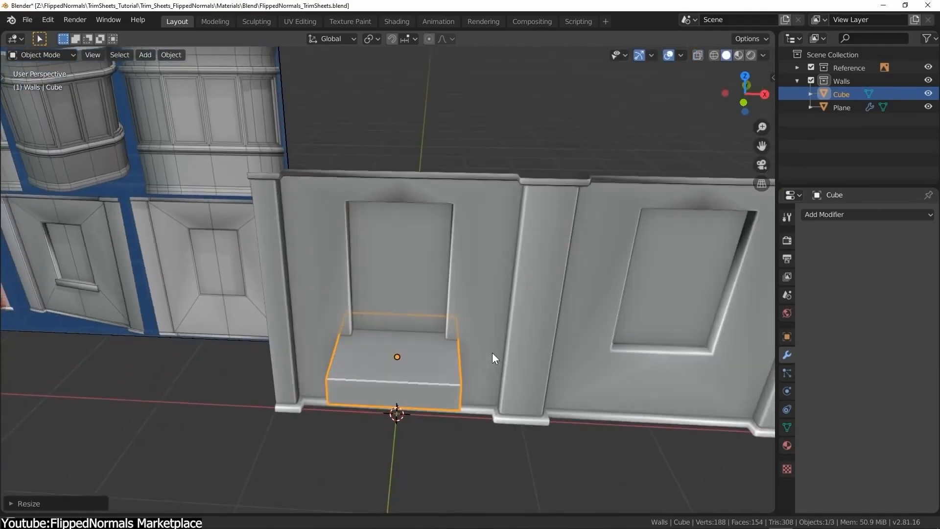
Step: Toggle edit mode on the step cube placed under the doorway recess
key("Tab")
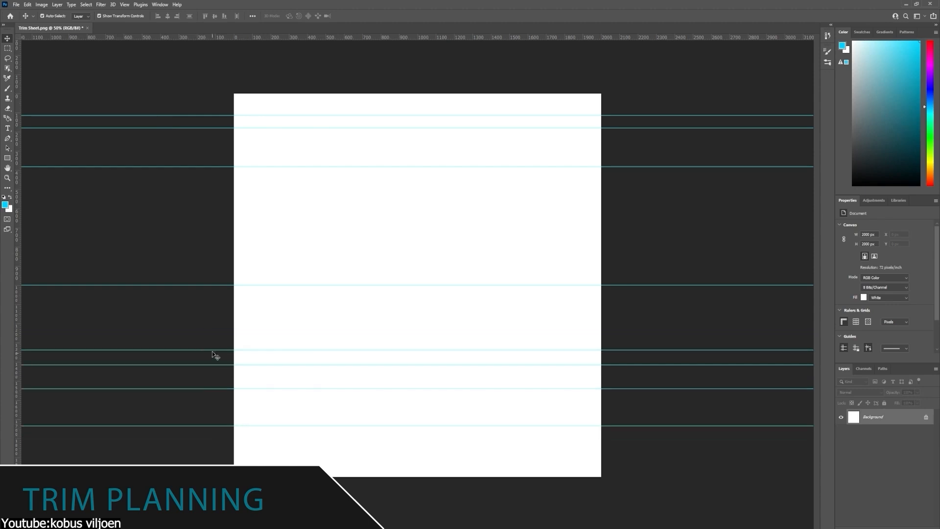
Step: Draw a rectangle strip between the guides and confirm its orange fill
left_click_drag(234, 93, 600, 114)
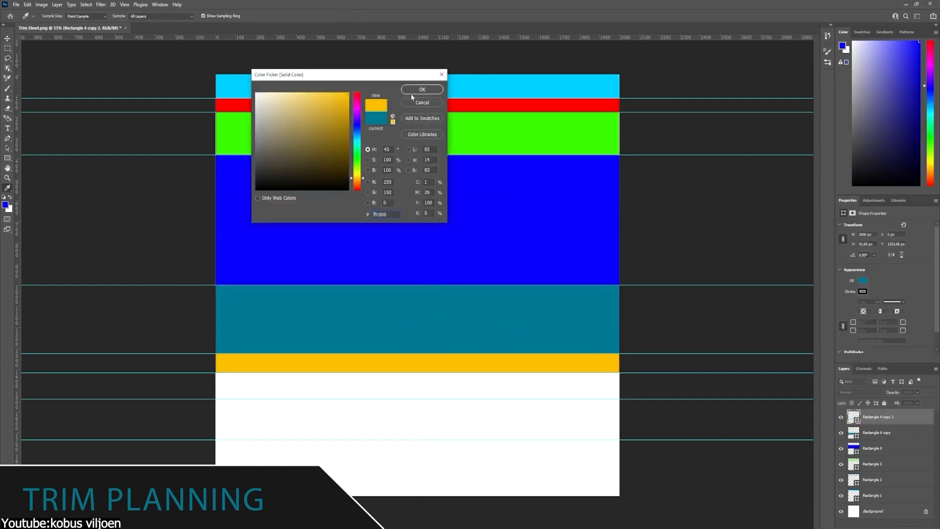
left_click(421, 89)
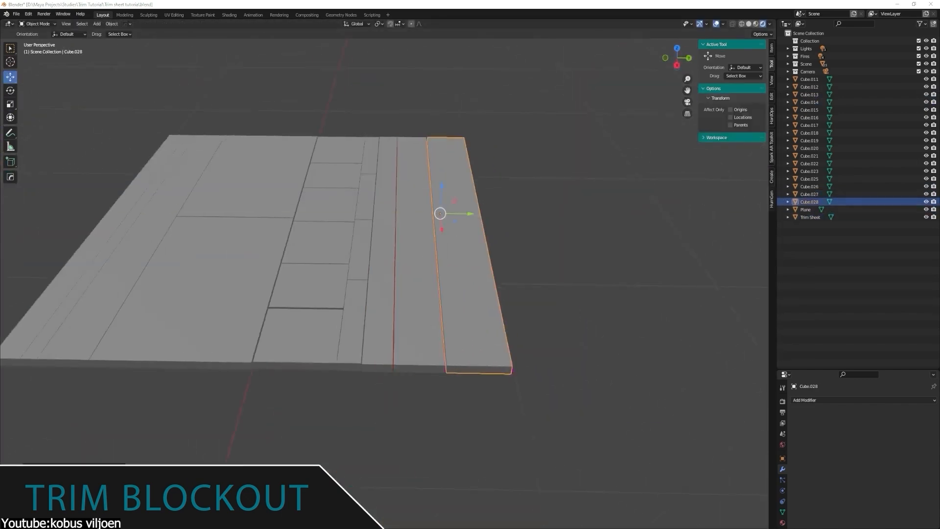
Step: Select the duplicated trim strip cube from the Outliner
left_click(37, 23)
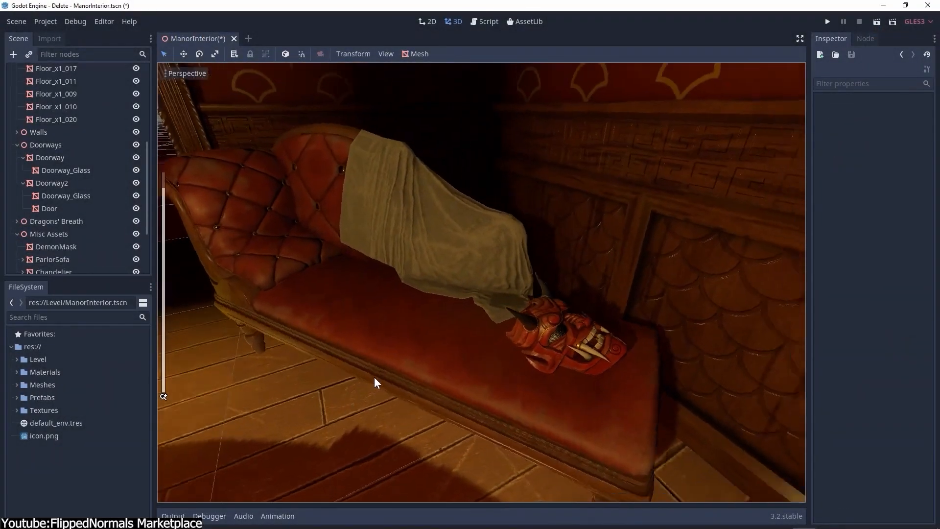
Step: Pull the view back over the room and pick the baked lightmap node from a 'ligh' search
left_click_drag(376, 383, 420, 261)
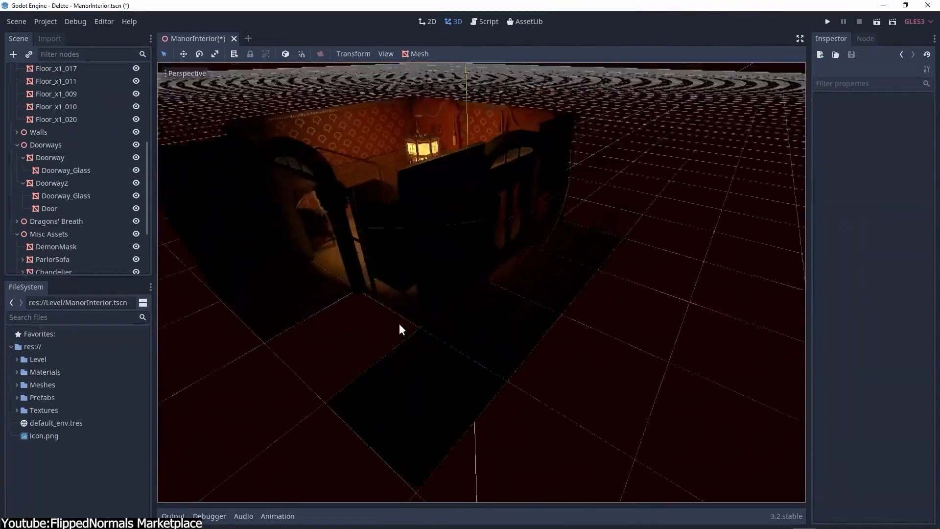
type("ligh")
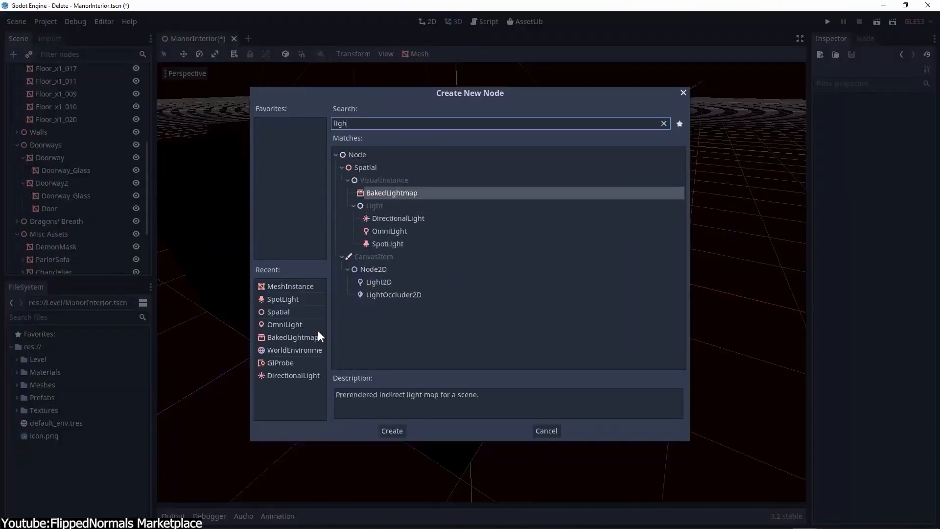
left_click(391, 431)
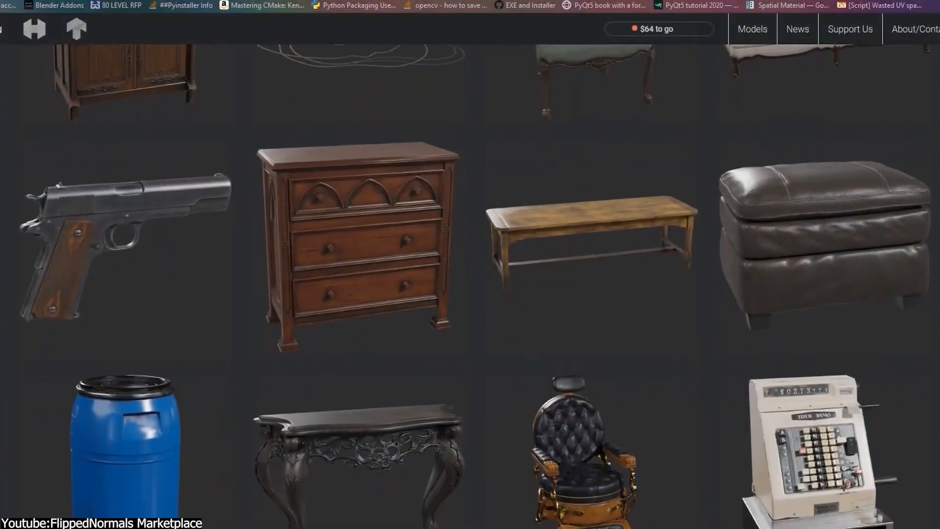
Step: Scroll the Poly Haven models gallery down to the ukulele, bed and caution sign
scroll("down", 3)
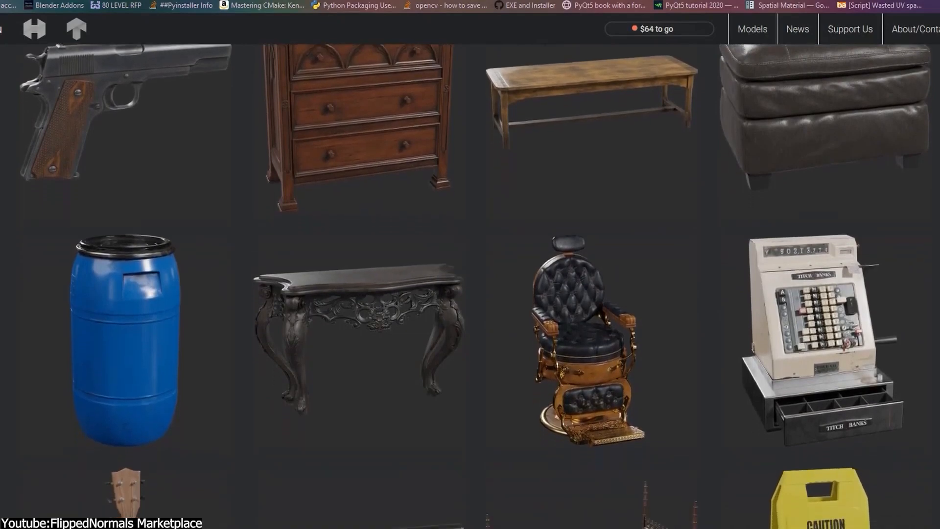
scroll("down", 3)
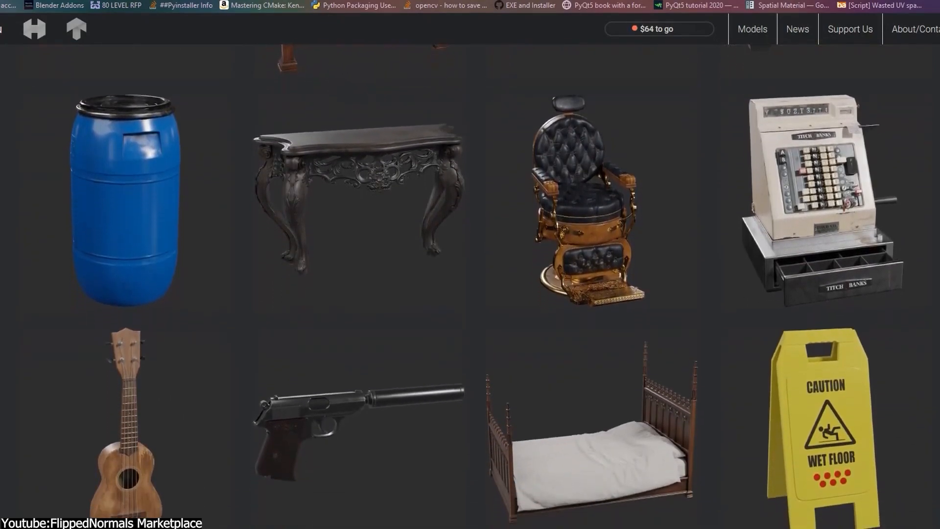